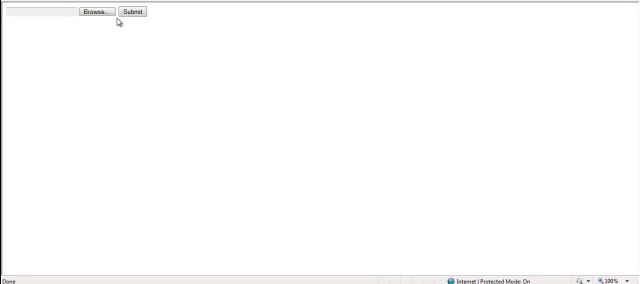
- Choose the plugin PHP file from the Desktop as the form's upload file
{"action": "left_click", "coordinate": [92, 12]}
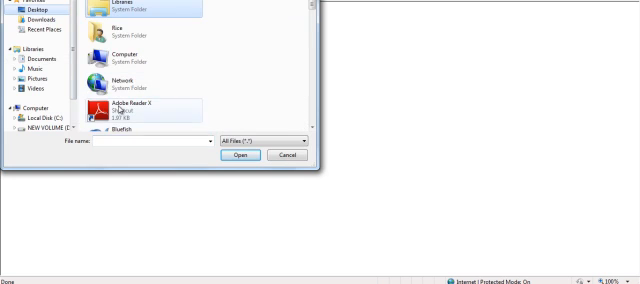
{"action": "type", "text": "plu"}
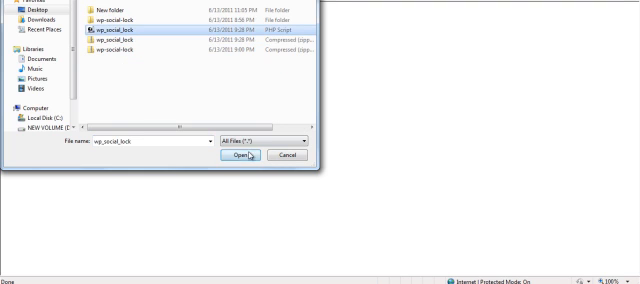
{"action": "left_click", "coordinate": [236, 156]}
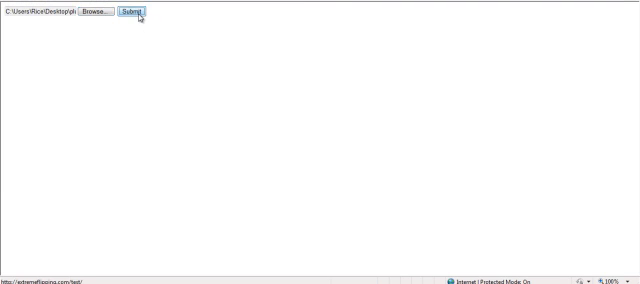
{"action": "left_click", "coordinate": [132, 12]}
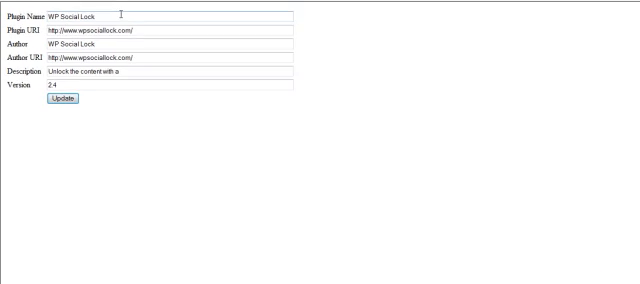
{"action": "type", "text": "E"}
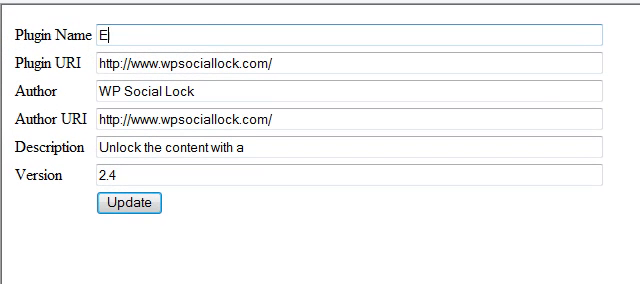
{"action": "type", "text": "xample"}
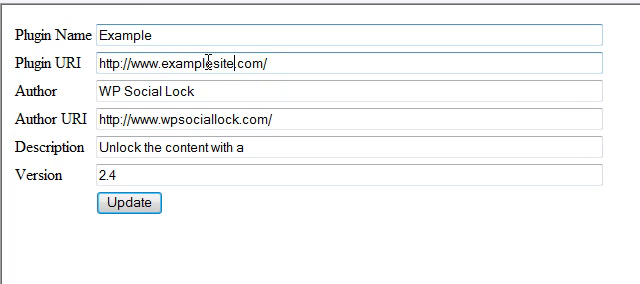
{"action": "type", "text": "Ryan"}
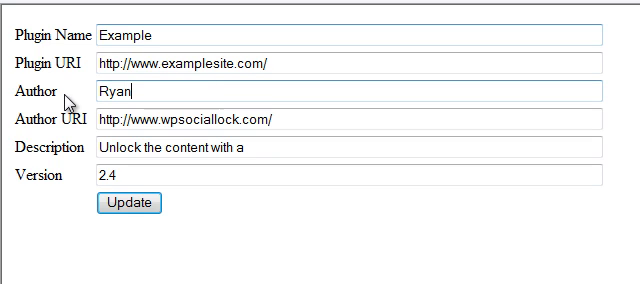
{"action": "double_click", "coordinate": [190, 120]}
{"action": "type", "text": "examplesite"}
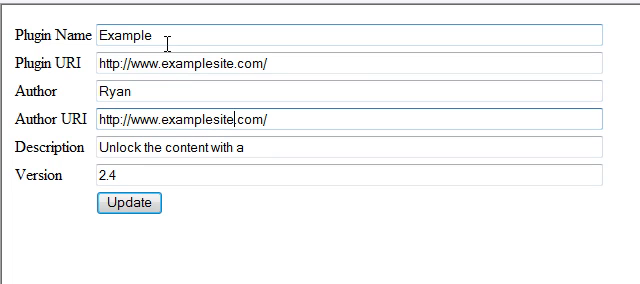
- Replace the Description text with 'This is where you describe' placeholder wording
{"action": "triple_click", "coordinate": [180, 150]}
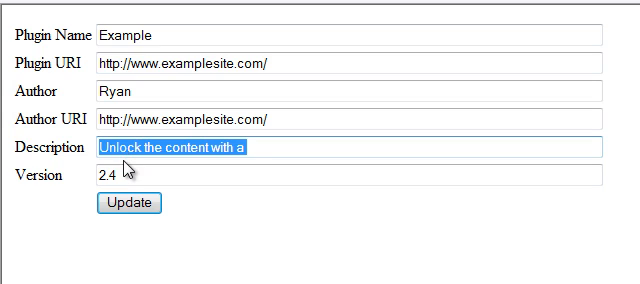
{"action": "type", "text": "This sis"}
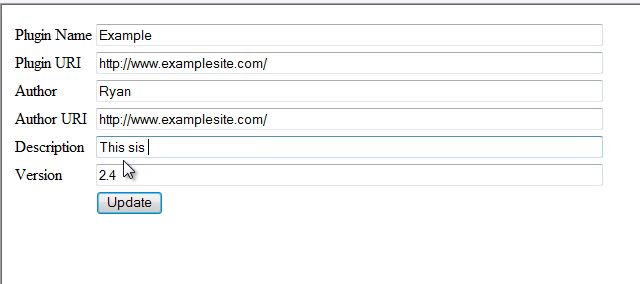
{"action": "type", "text": "is where"}
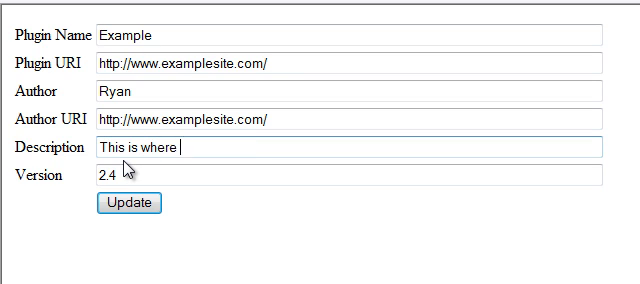
{"action": "type", "text": "you descri"}
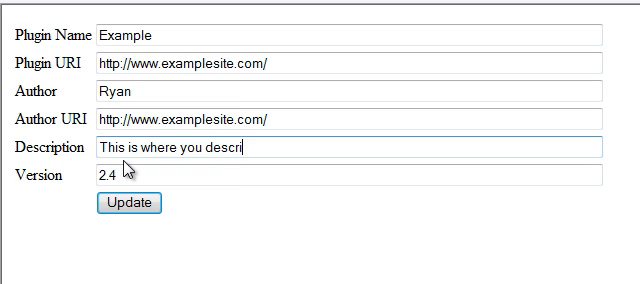
{"action": "type", "text": "be"}
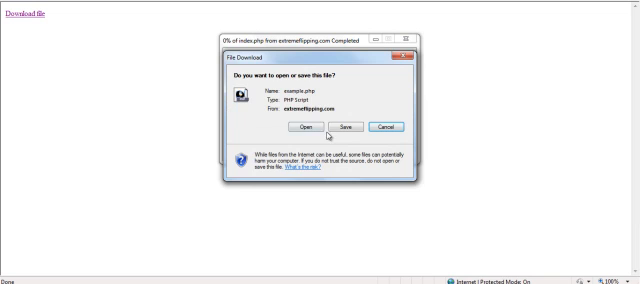
- Download the updated plugin file and choose Save with Desktop as location
{"action": "left_click", "coordinate": [344, 128]}
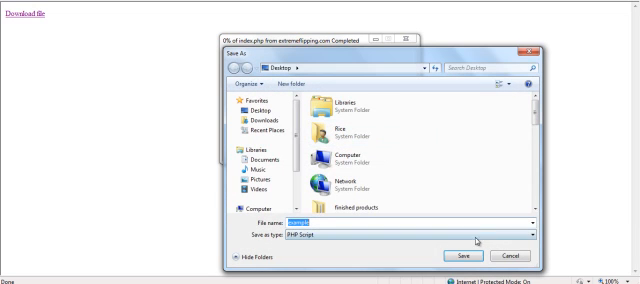